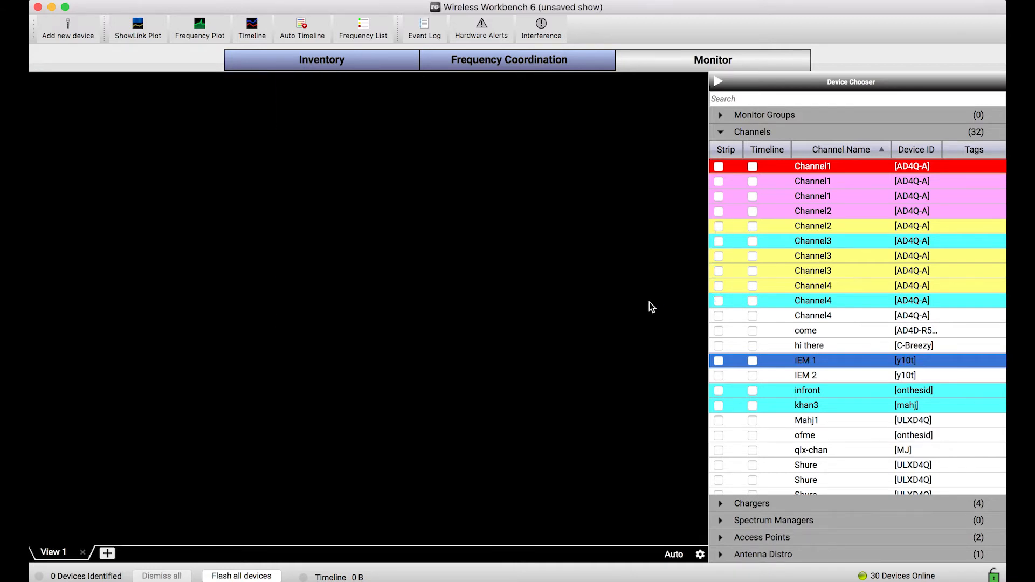
# Expand the Monitor Groups section in the Device Chooser, which shows no groups yet
pyautogui.click(720, 114)
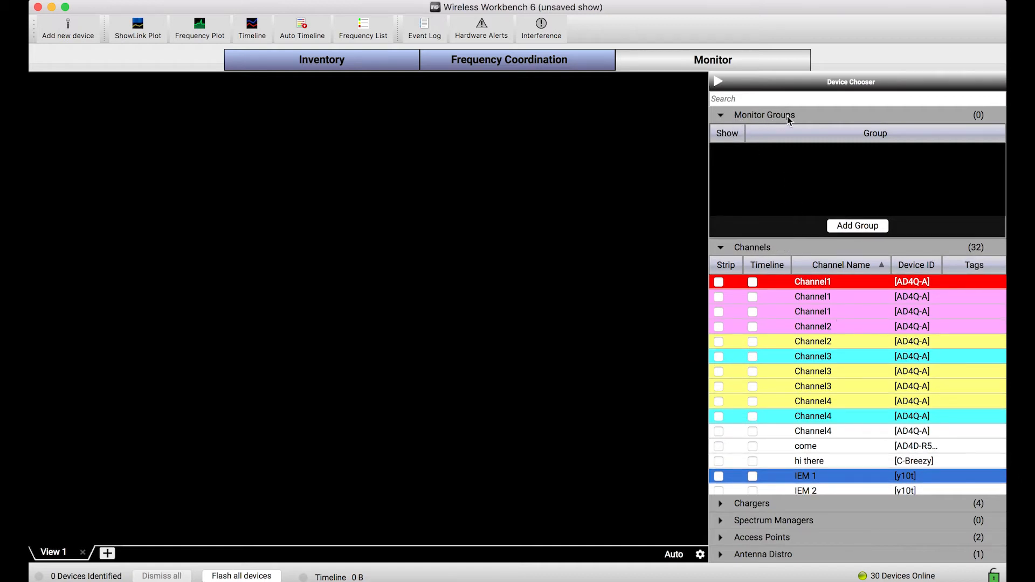
pyautogui.moveTo(812, 196)
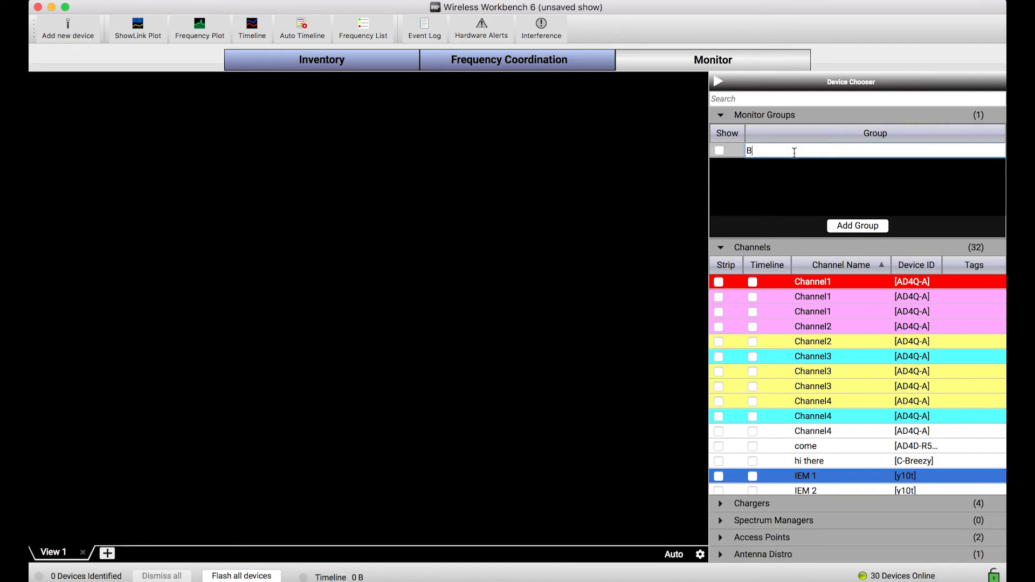
# Name the new monitor group 'Backup Singers' and select it to receive channels
pyautogui.write('Backup Singers')
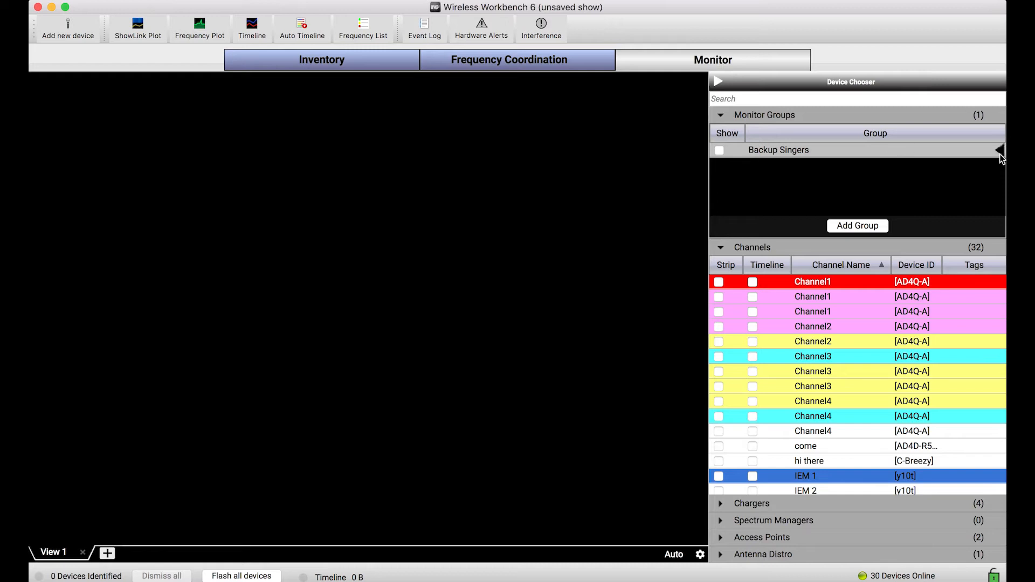
pyautogui.click(777, 150)
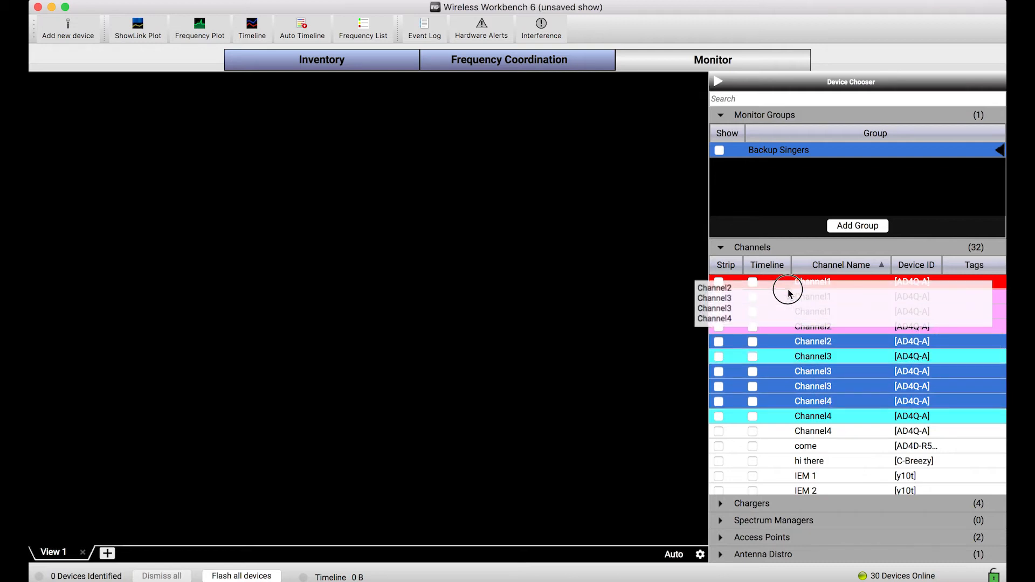
# Drag Channel2, the two Channel3 channels and Channel4 into Backup Singers and confirm its members
pyautogui.moveTo(789, 292); pyautogui.dragTo(780, 150)
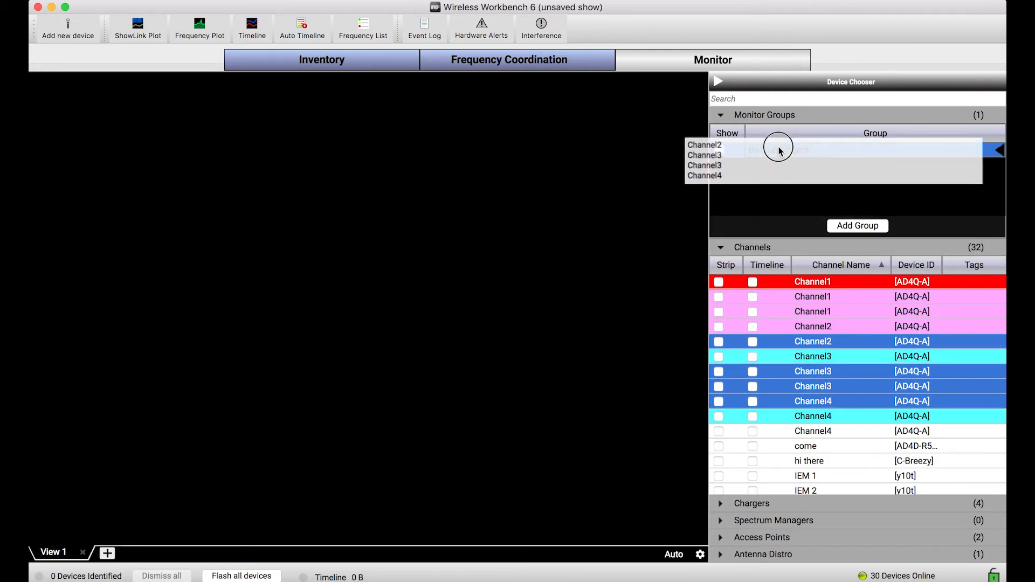
pyautogui.click(778, 150)
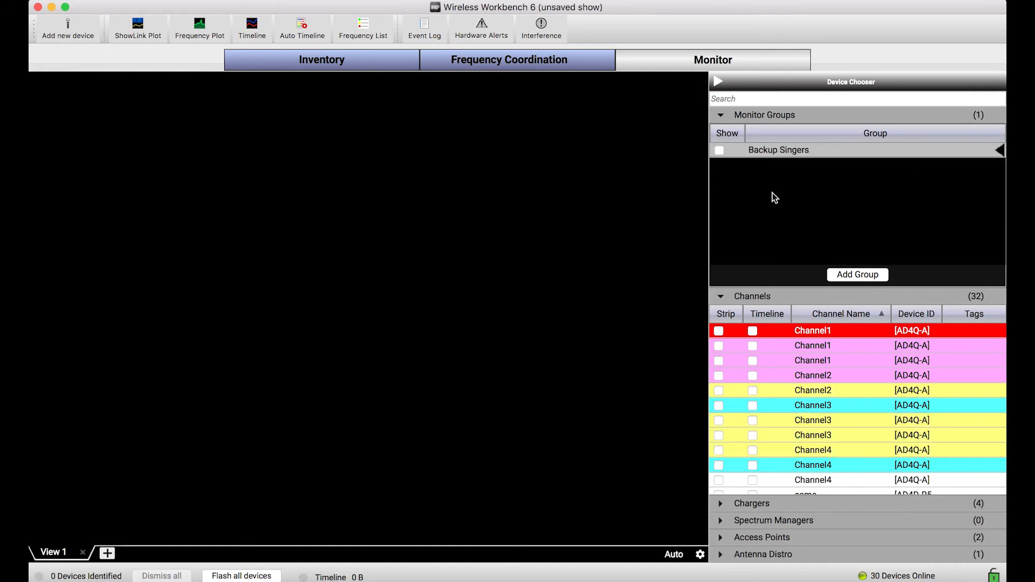
pyautogui.click(779, 149)
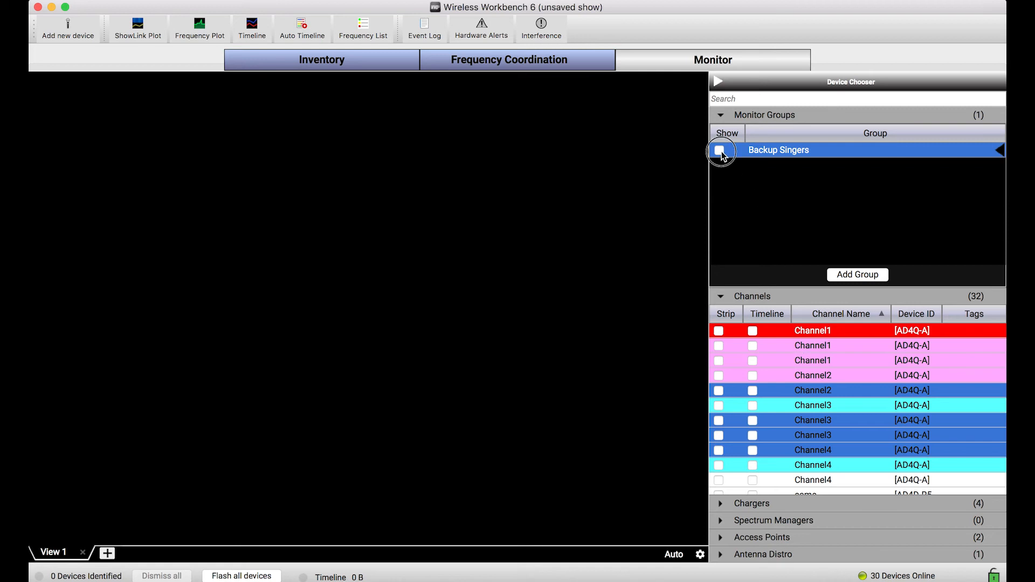
pyautogui.click(720, 150)
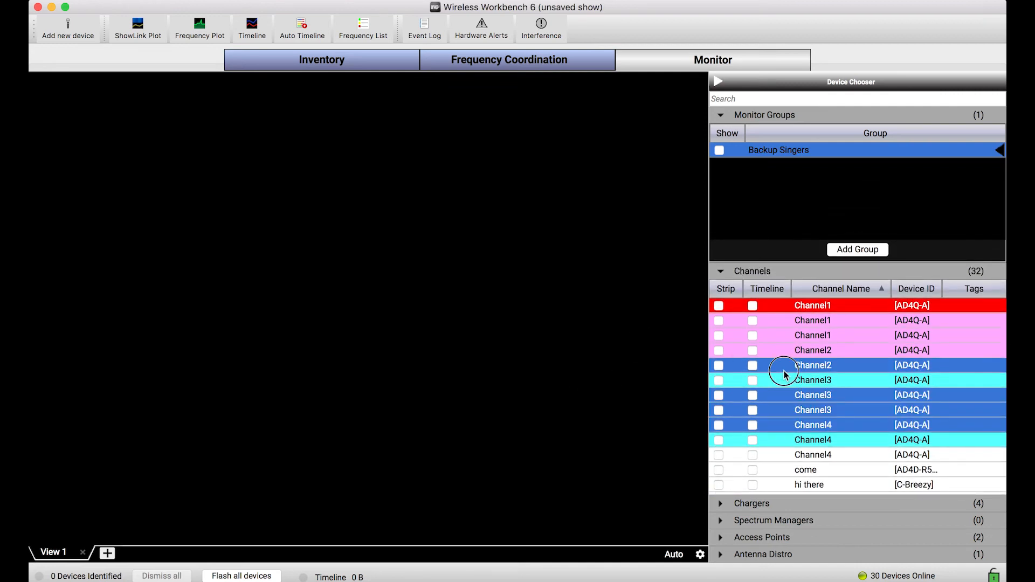
# Group the two Channel1 channels and Channel2 as 'Instr', then collapse its channel list
pyautogui.click(812, 320)
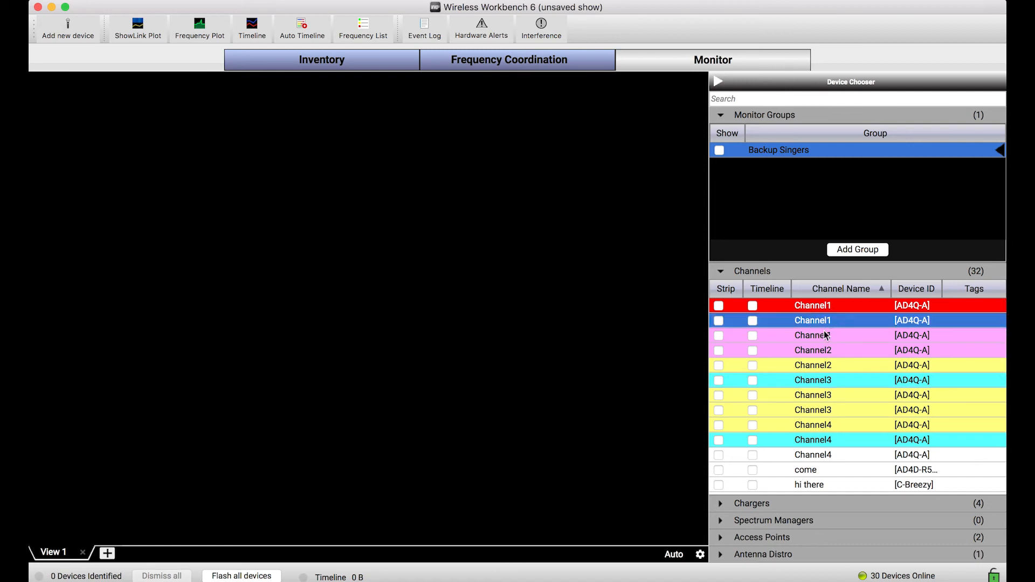
pyautogui.click(812, 350)
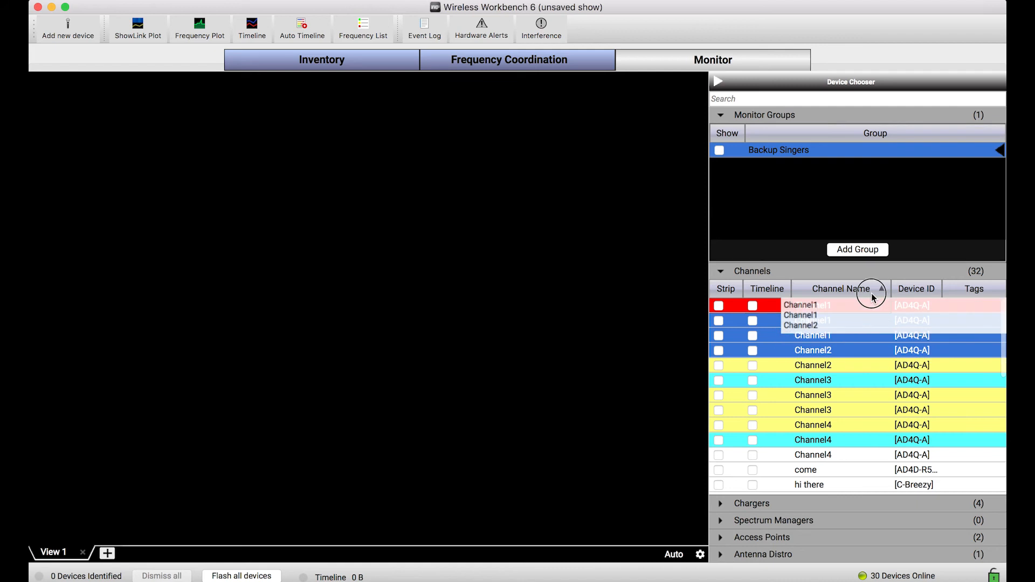
pyautogui.moveTo(871, 297); pyautogui.dragTo(812, 201)
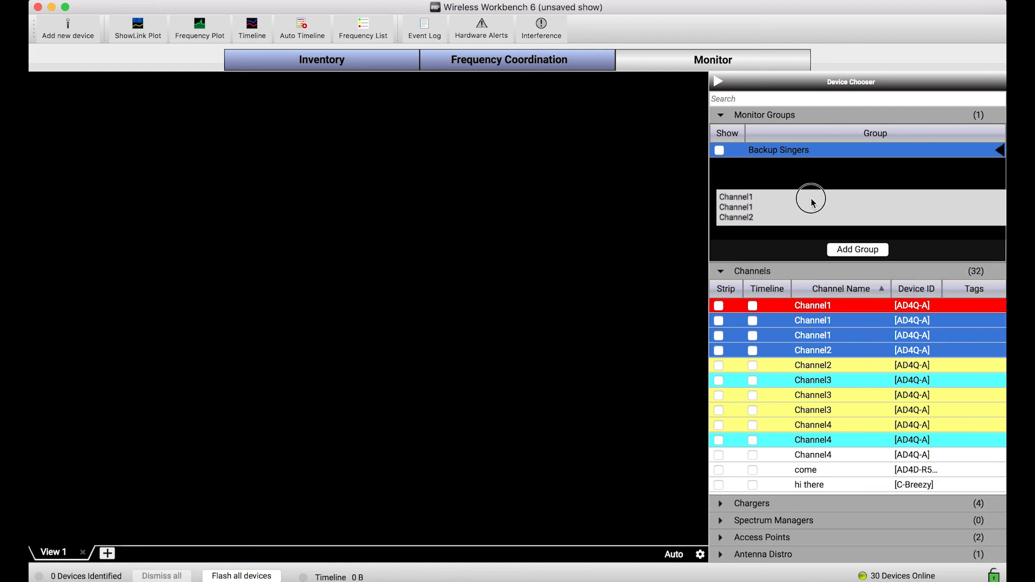
pyautogui.click(857, 249)
pyautogui.write('Instr')
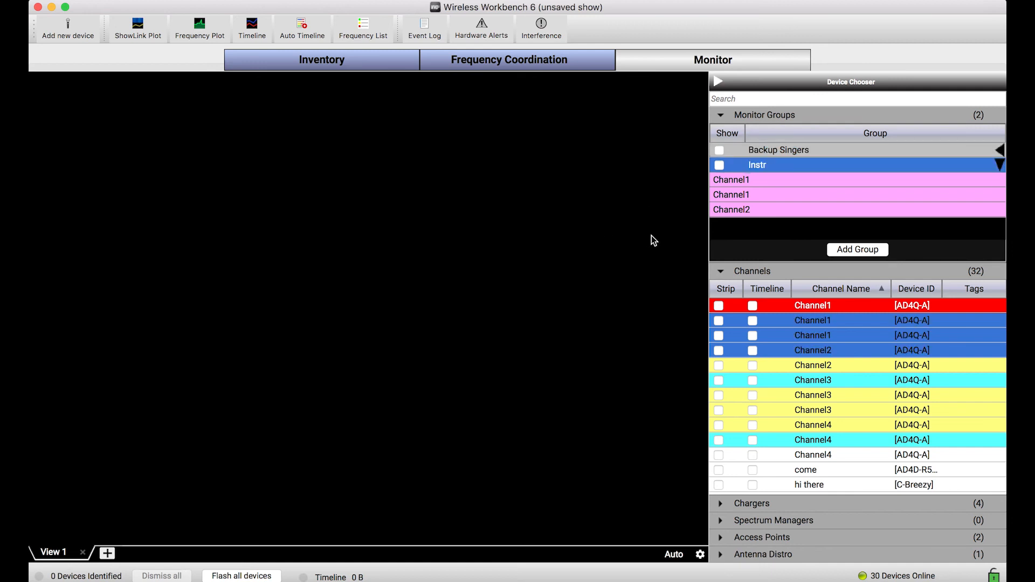
pyautogui.click(718, 165)
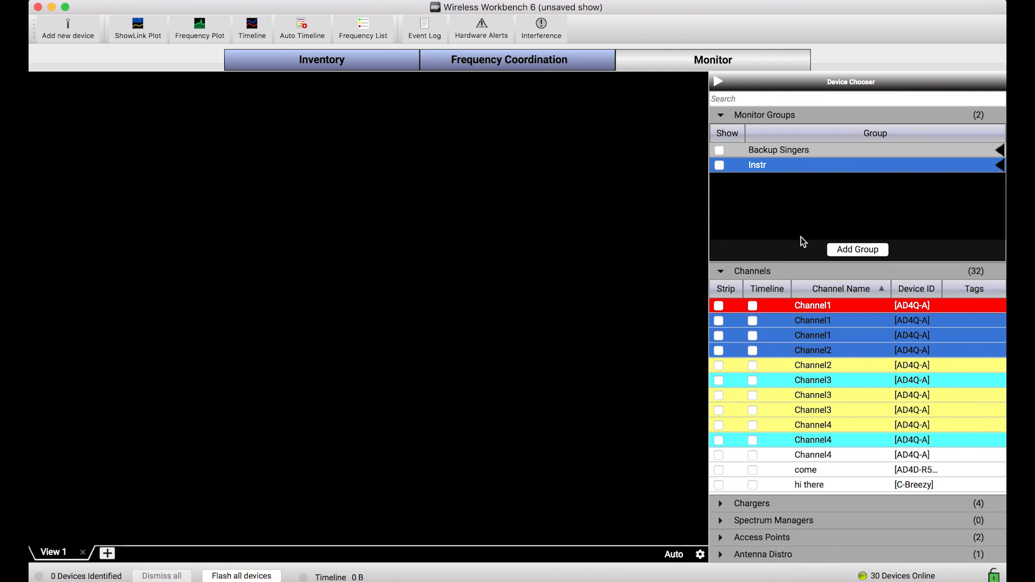
pyautogui.moveTo(102, 541)
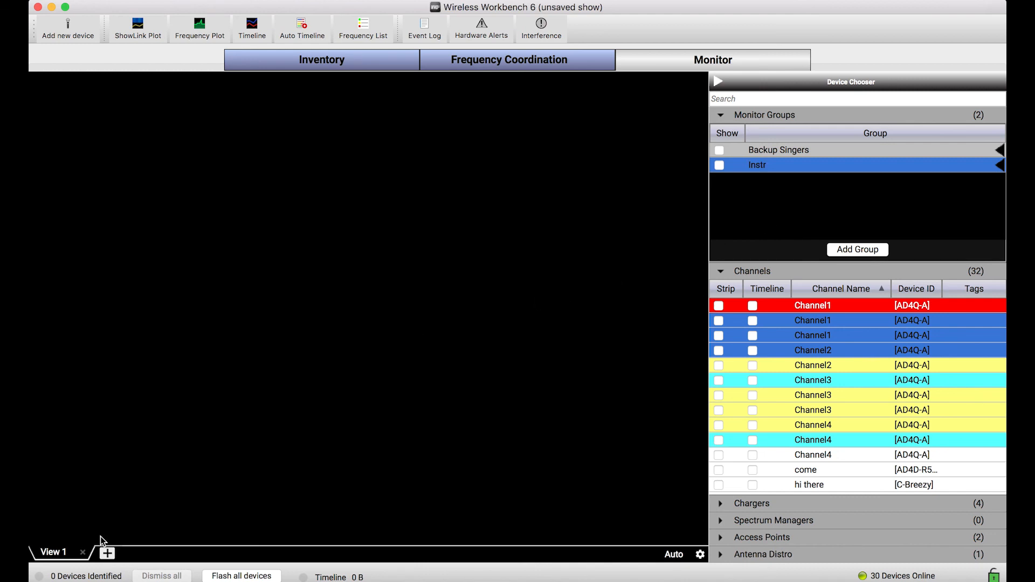
# Tick Show for Backup Singers to display its four channel strips on the stage
pyautogui.click(718, 150)
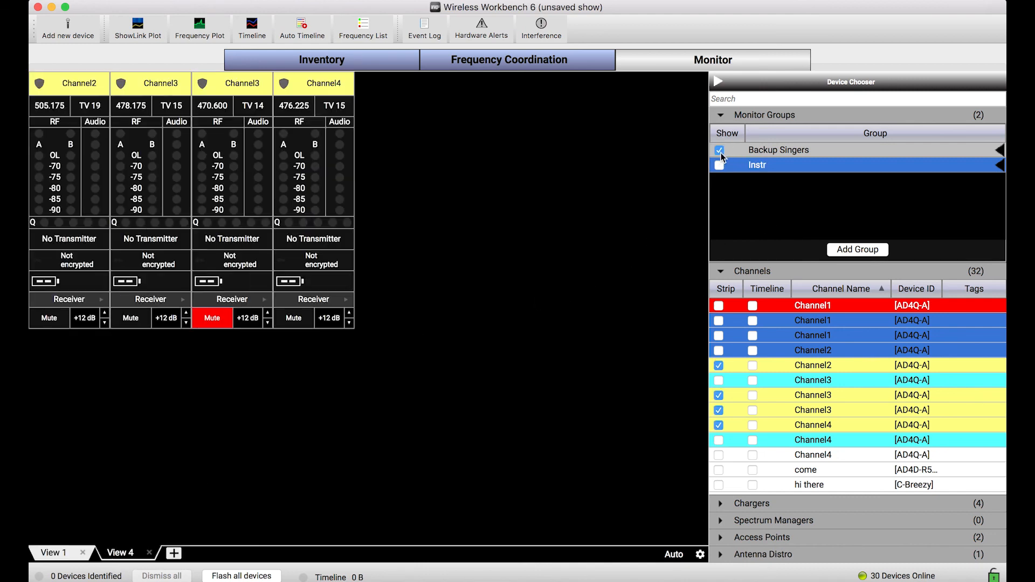